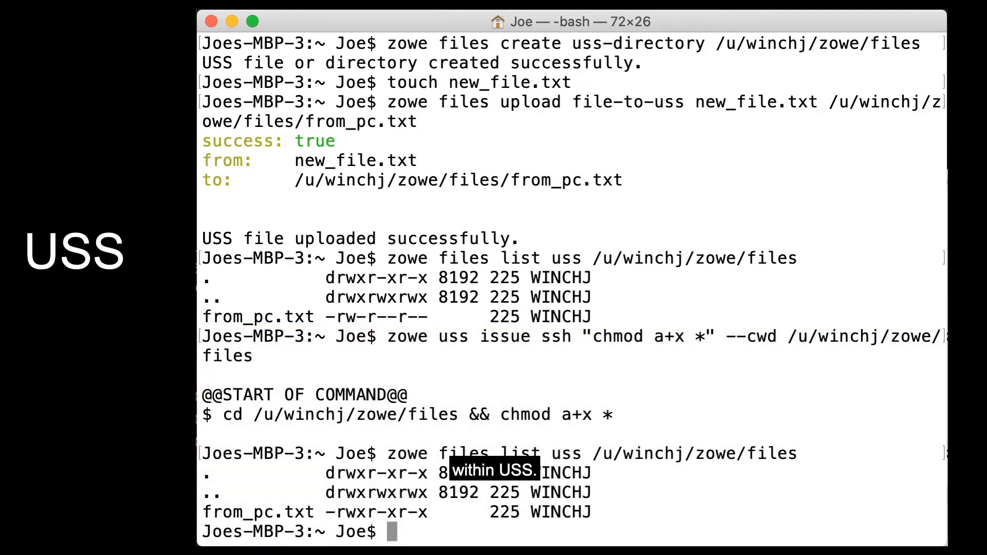
Run the Zowe CLI commands to create a USS directory, upload from_pc.txt and chmod a+x it.
key("right")
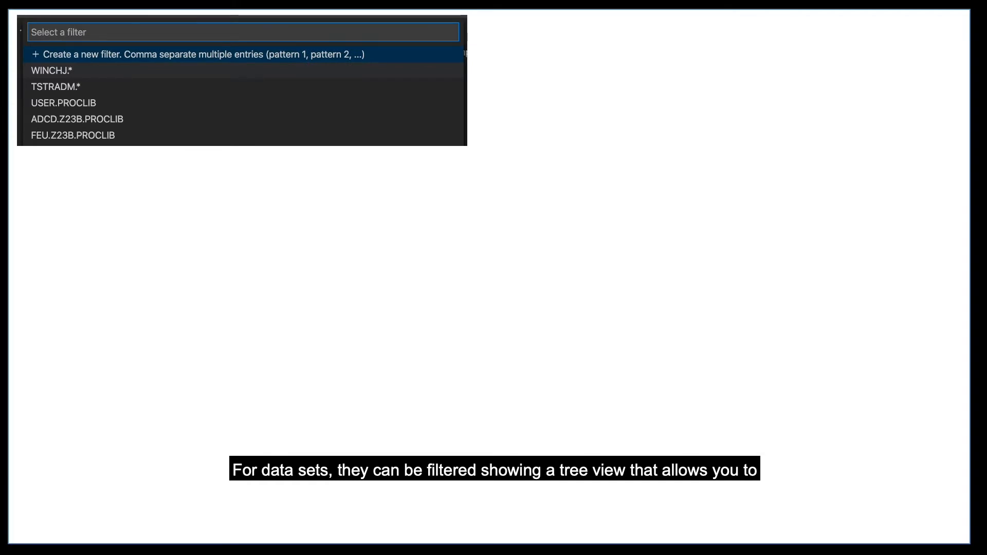
Submit the BEER member of WINCHJ.JCL as a job from the Zowe Explorer tree.
right_click(97, 345)
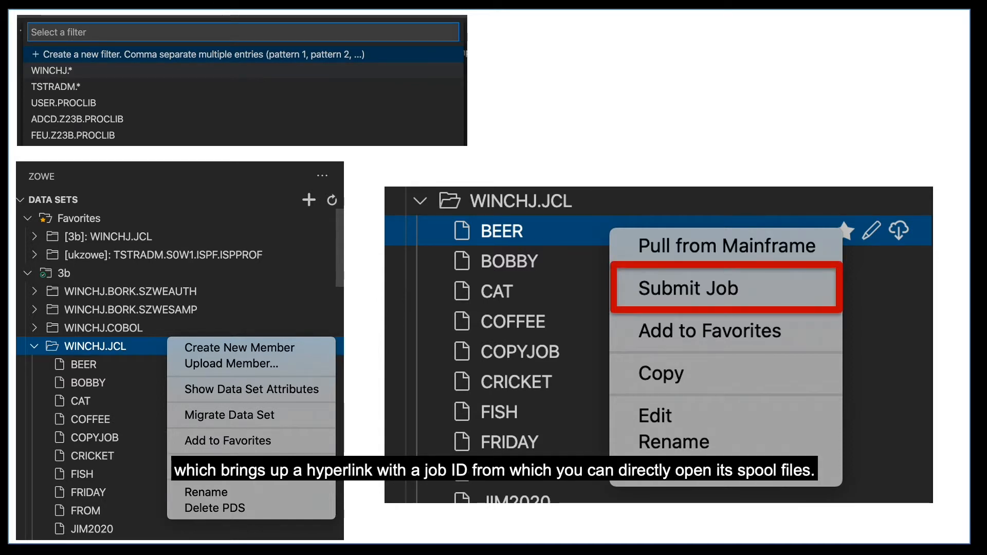
left_click(687, 288)
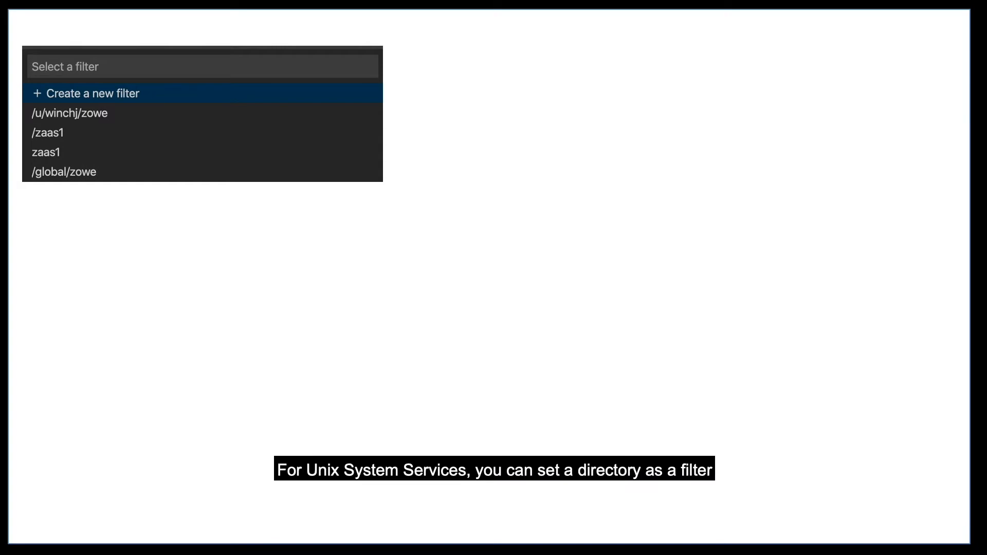
right_click(109, 348)
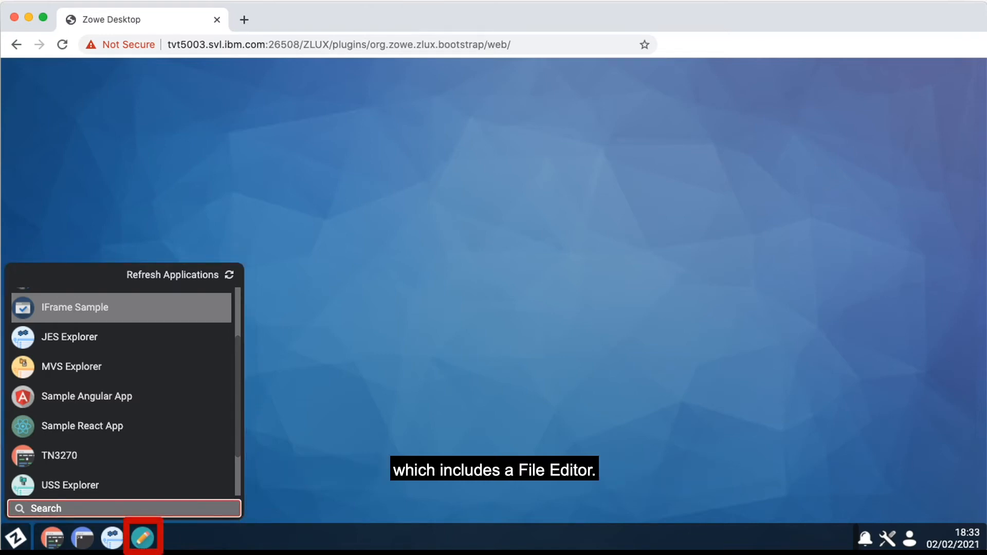
Launch File Editor, list syntax languages for apiml_cm.sh, and show the bin folder's 755 permissions.
left_click(145, 537)
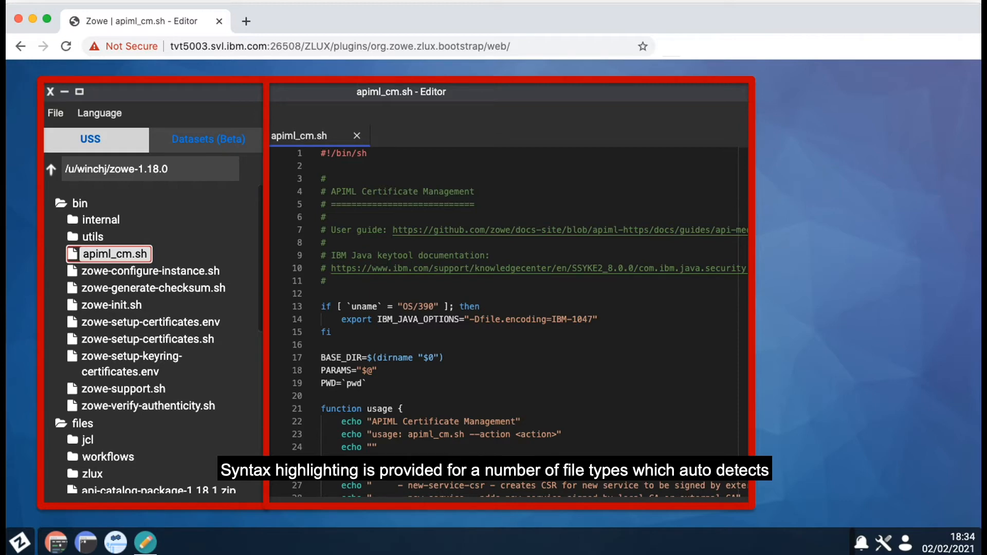
left_click(100, 112)
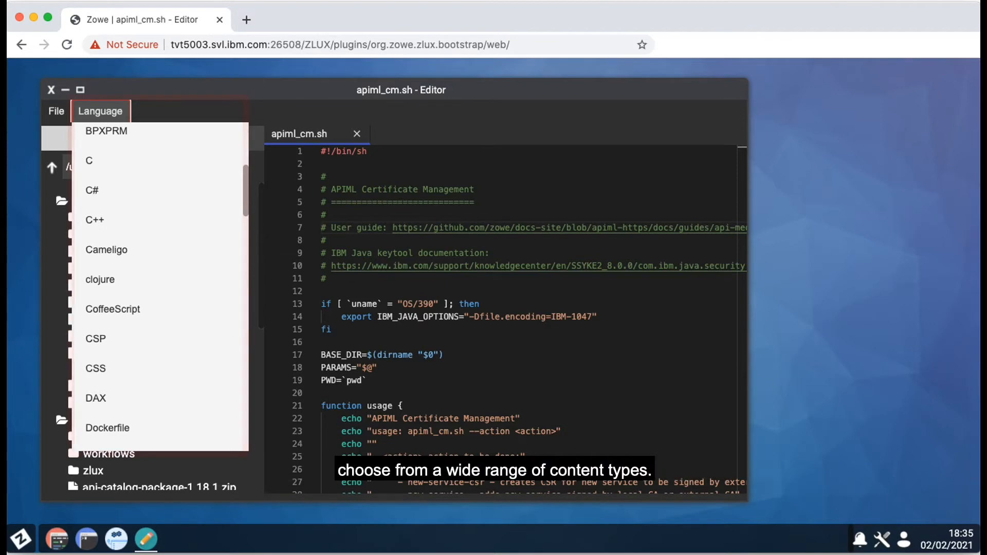
right_click(110, 252)
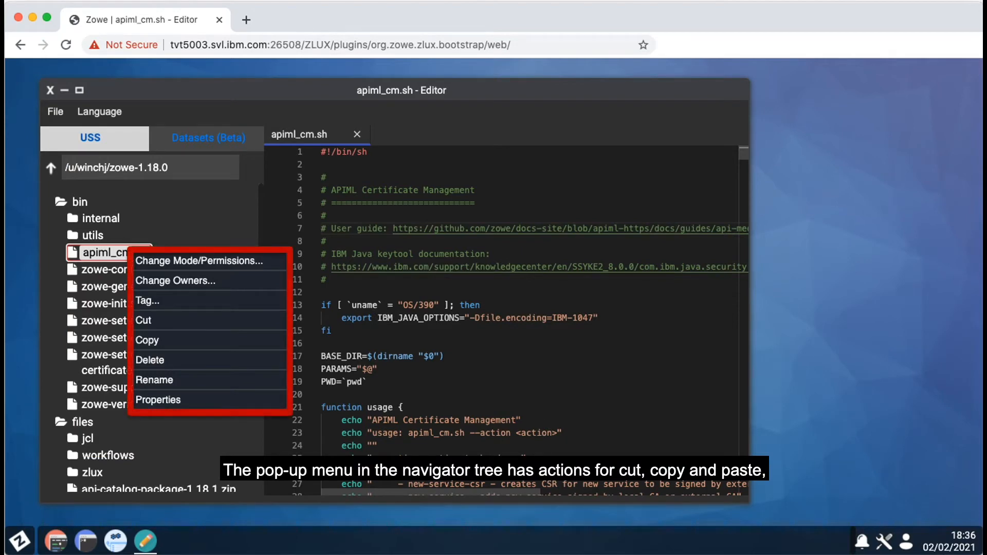
left_click(147, 301)
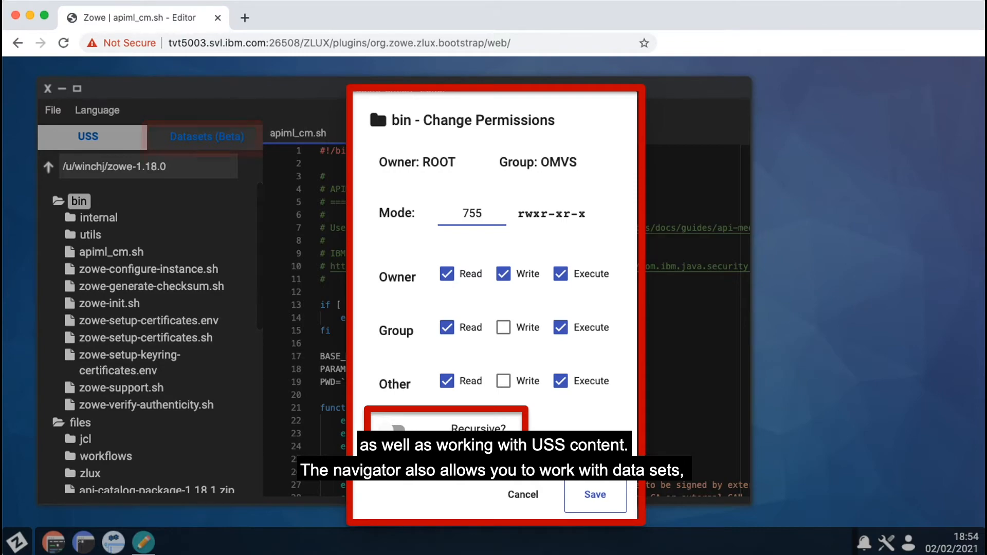
left_click(206, 137)
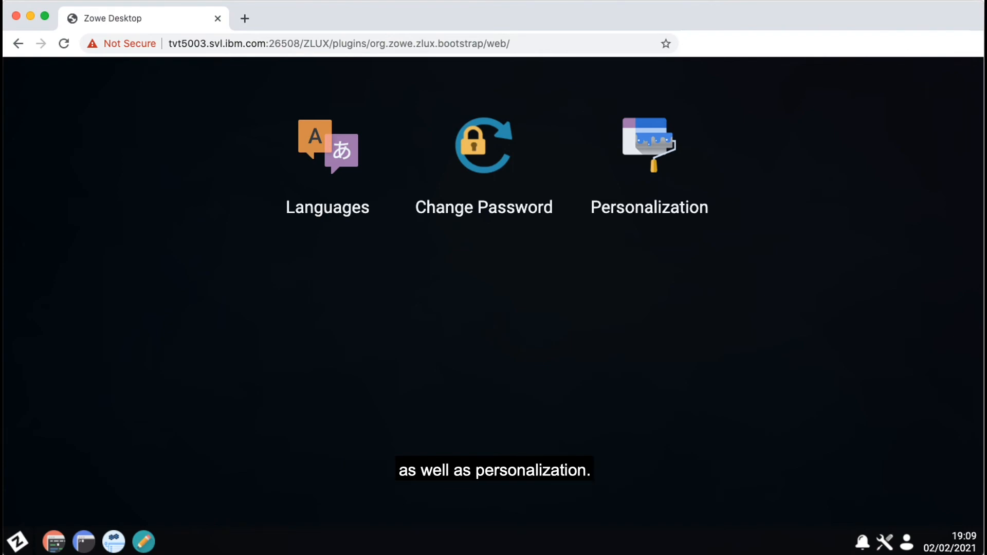
Upload the autumn-tree photo as the custom desktop wallpaper in Personalization.
left_click(649, 144)
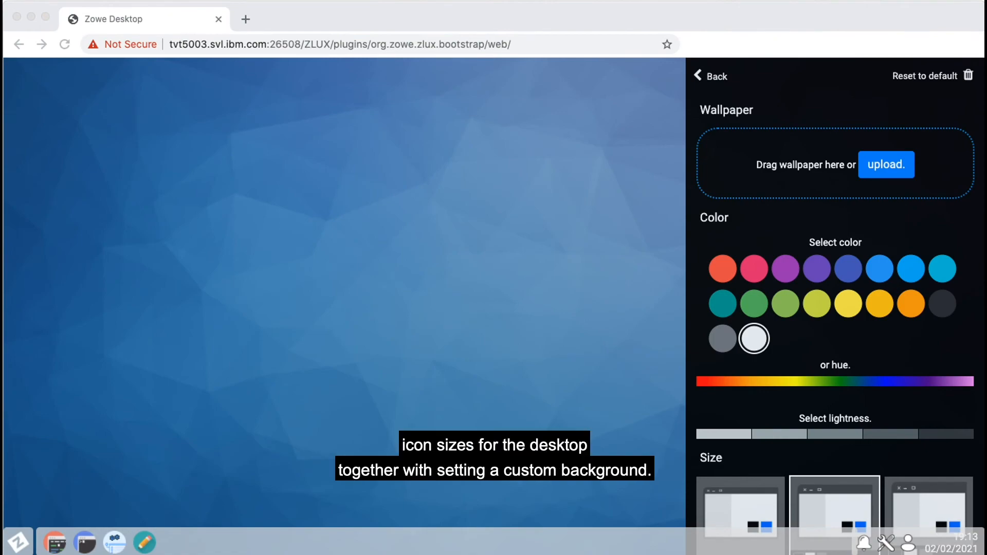
left_click(885, 165)
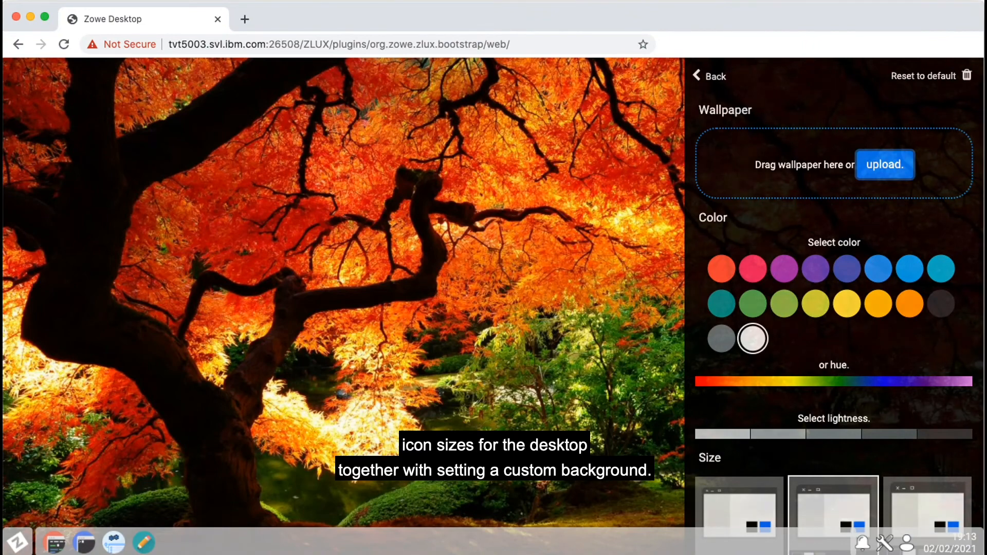
Launch a pinned taskbar app in its own browser tab.
right_click(53, 542)
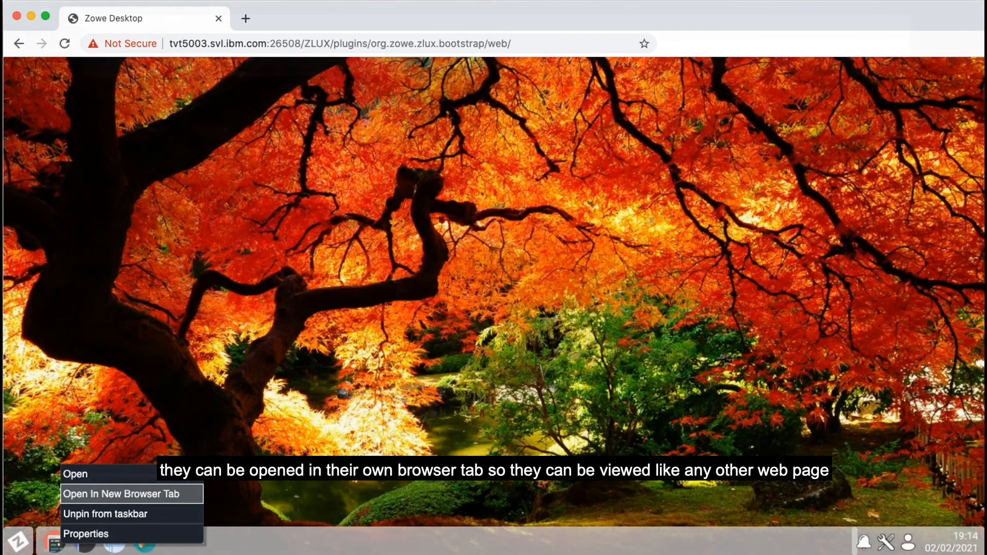
left_click(118, 493)
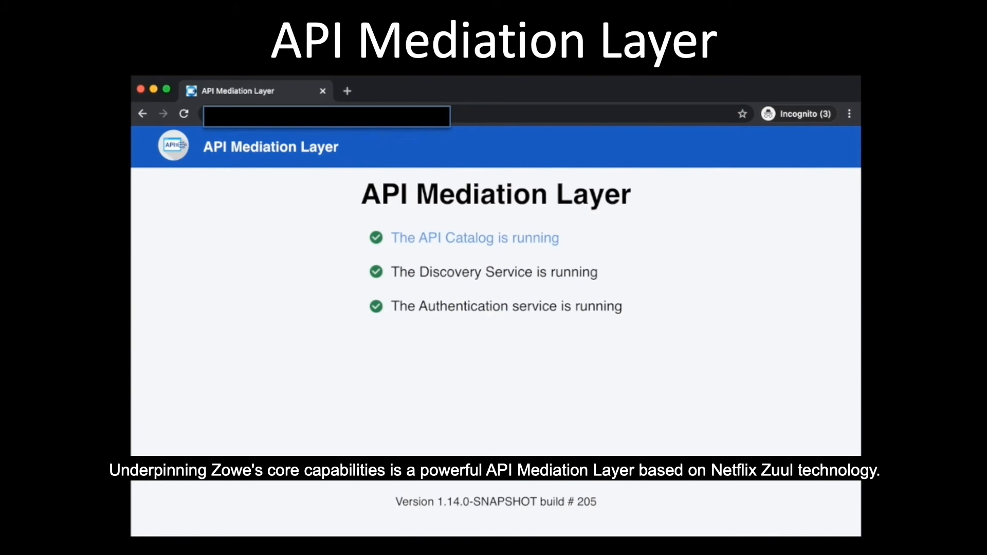
Execute GET /api/v2/datasets/{filter} with WINCHJ.* in the z/OS Datasets and Unix Files service.
left_click(474, 237)
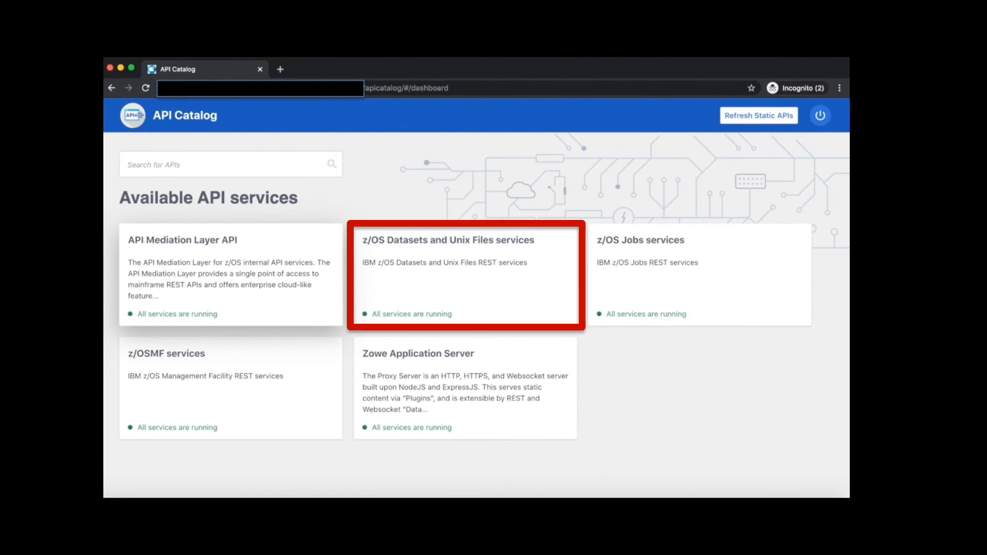
left_click(465, 275)
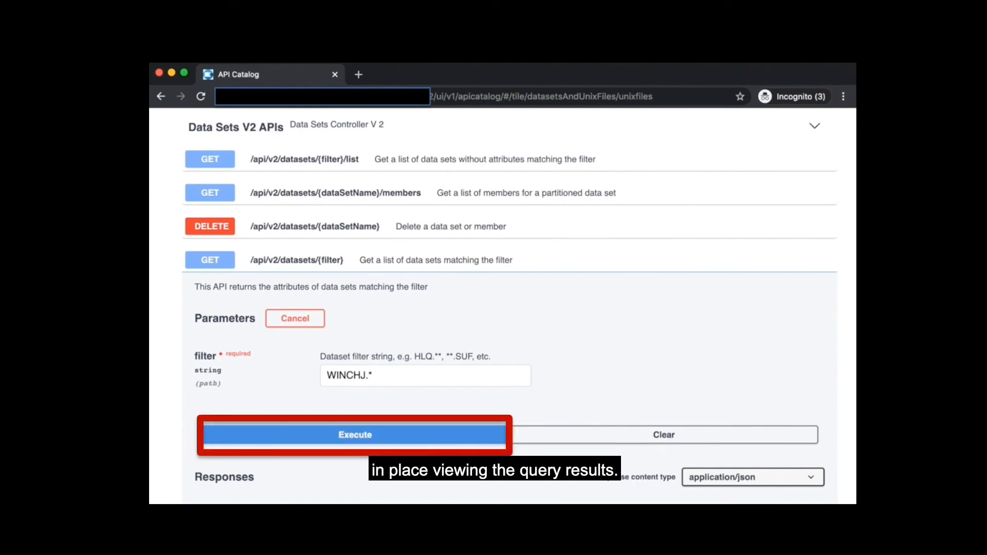
left_click(355, 433)
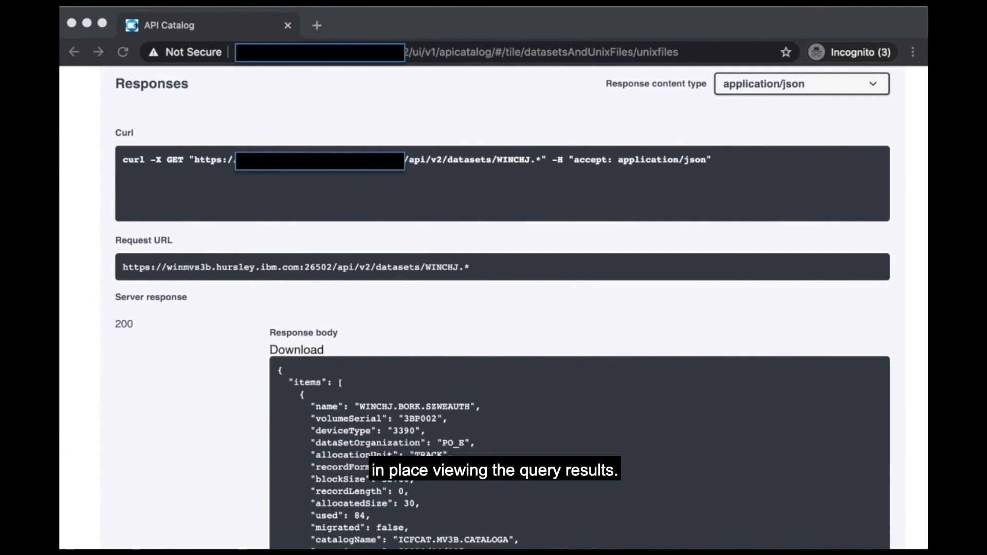